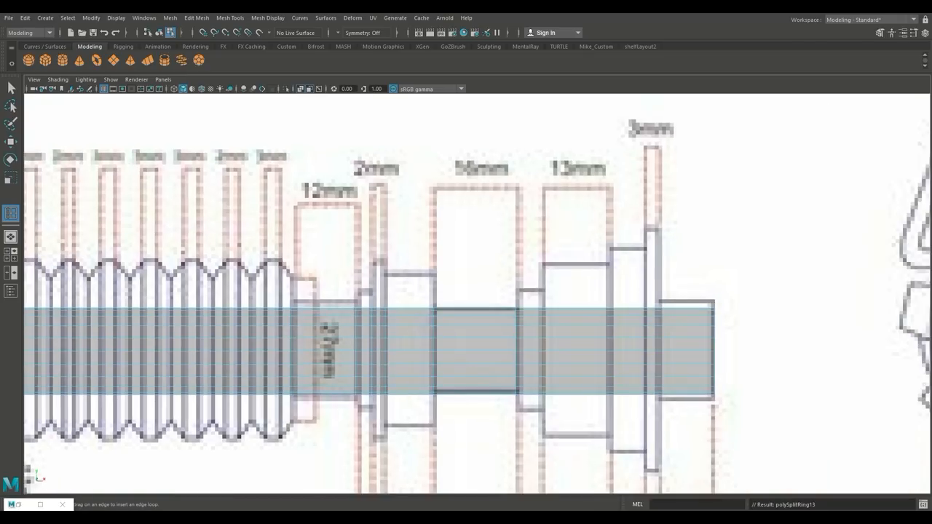
- Add edge loops across the hilt cylinder at each blueprint section line
right_click(682, 227)
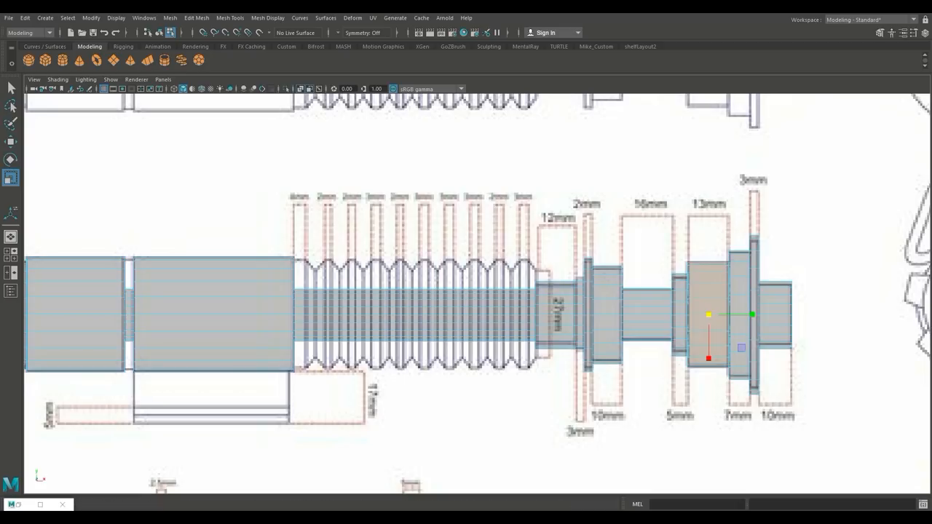
- Insert edge loops and scale face rings into the ribbed grip, flanges and stepped emitter
click(230, 17)
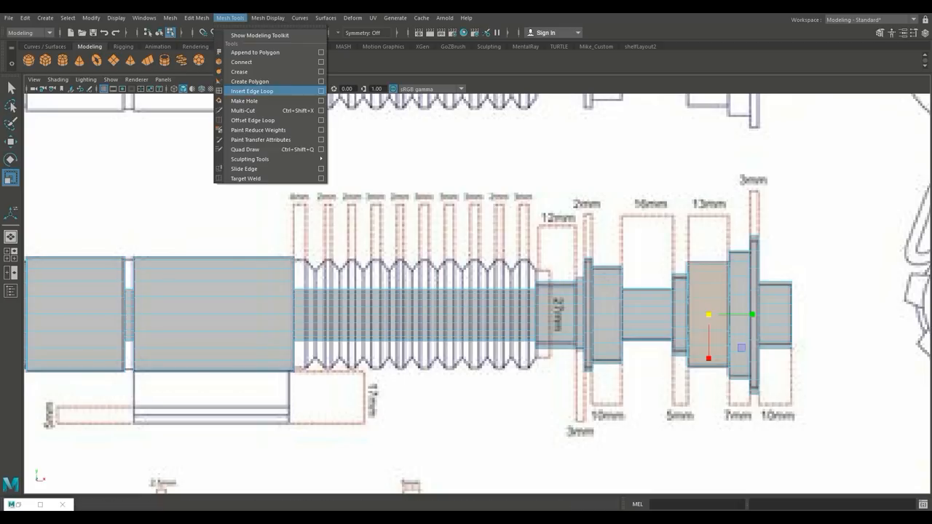
click(321, 91)
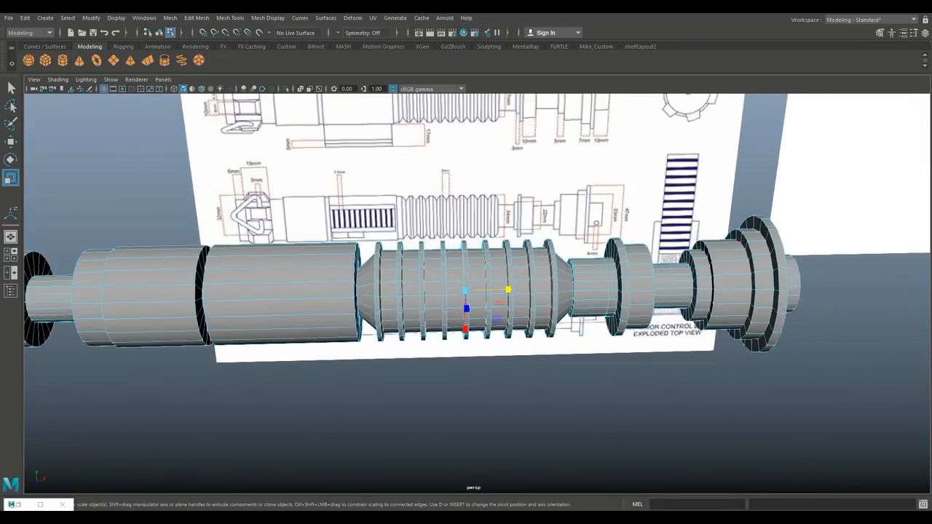
- Scale the grip ridge loops into pointed bellows ridges and shape the hilt's end cap
click(267, 17)
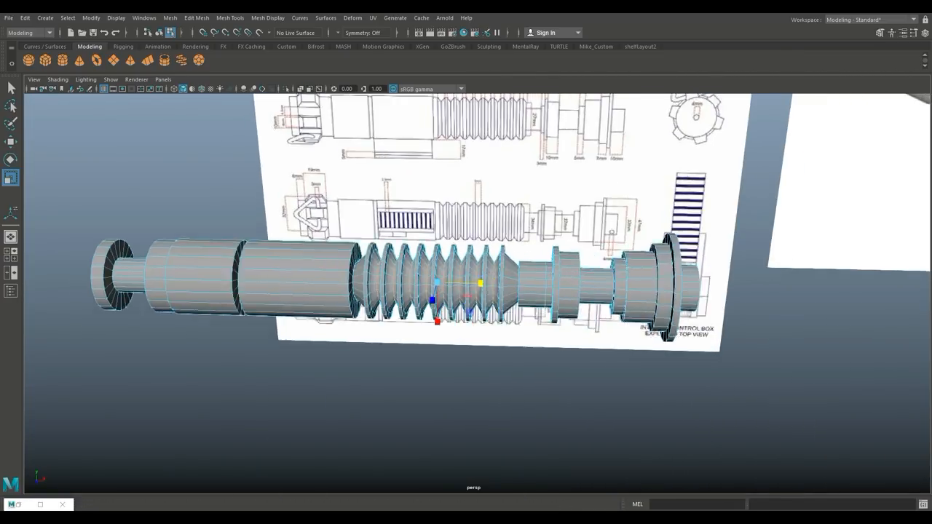
click(267, 17)
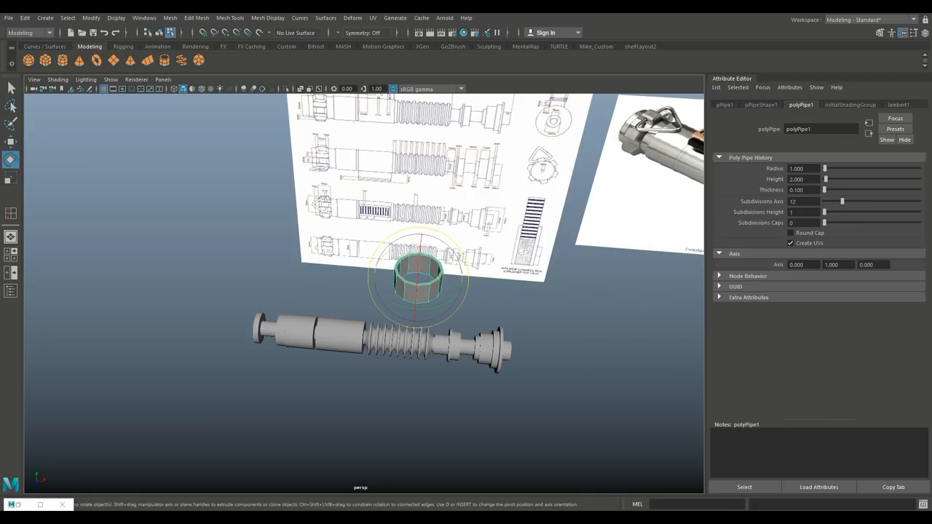
- Fit a polygon pipe as a faceted collar with tabs around the hilt end
click(116, 18)
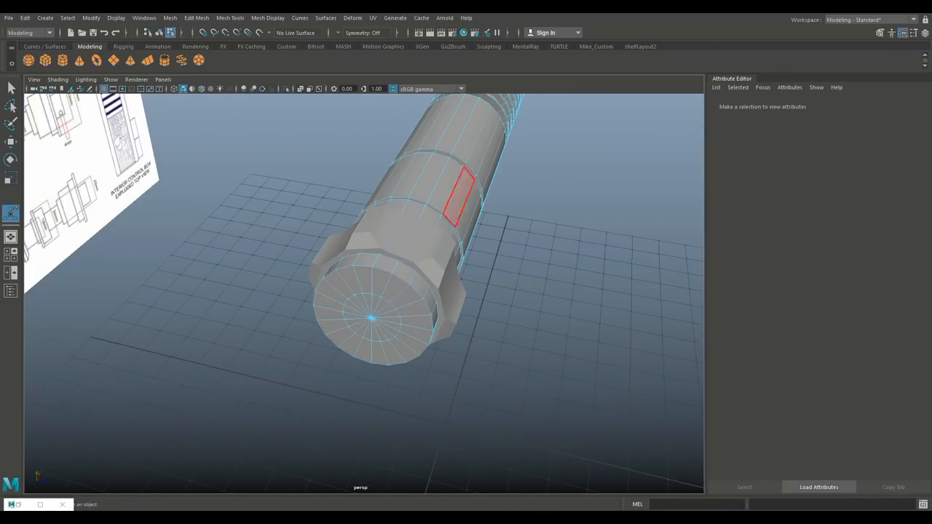
- Bevel the hilt edges with fraction 0.2 and 2 segments, then combine the hilt pieces
click(196, 17)
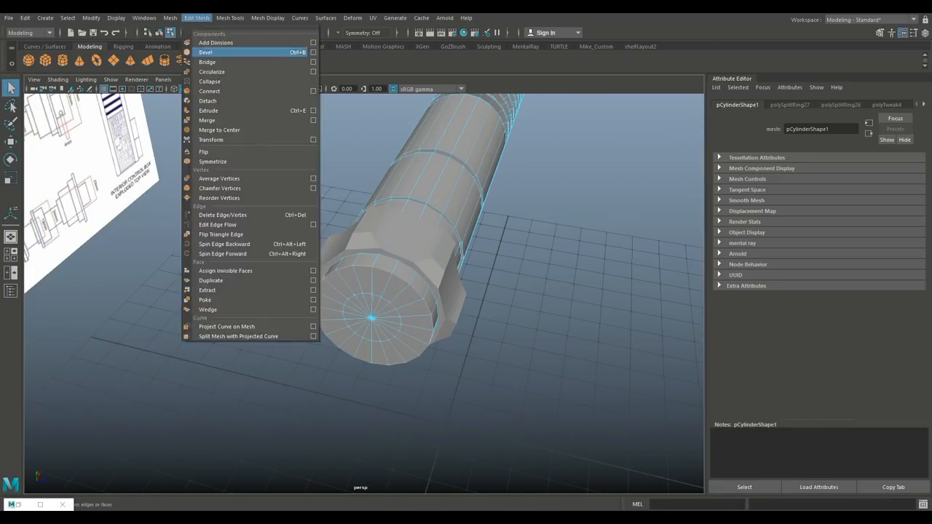
click(205, 54)
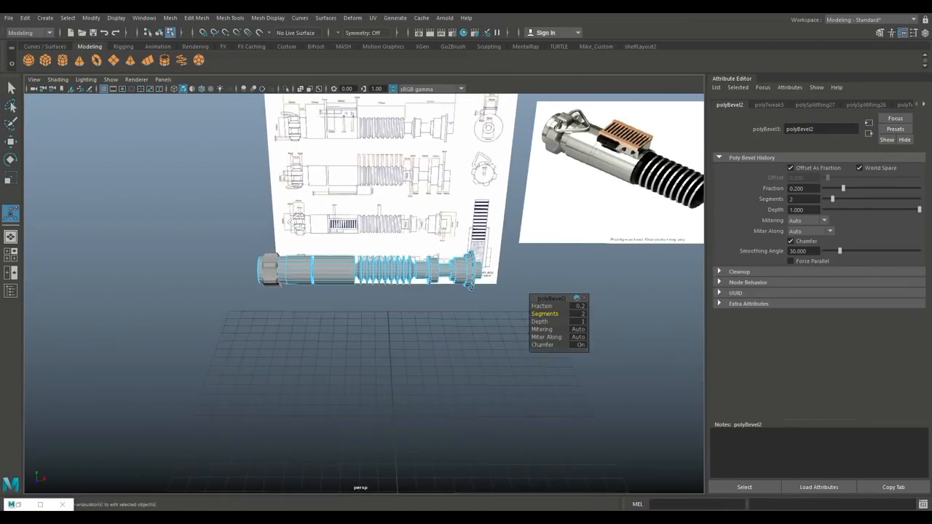
click(169, 18)
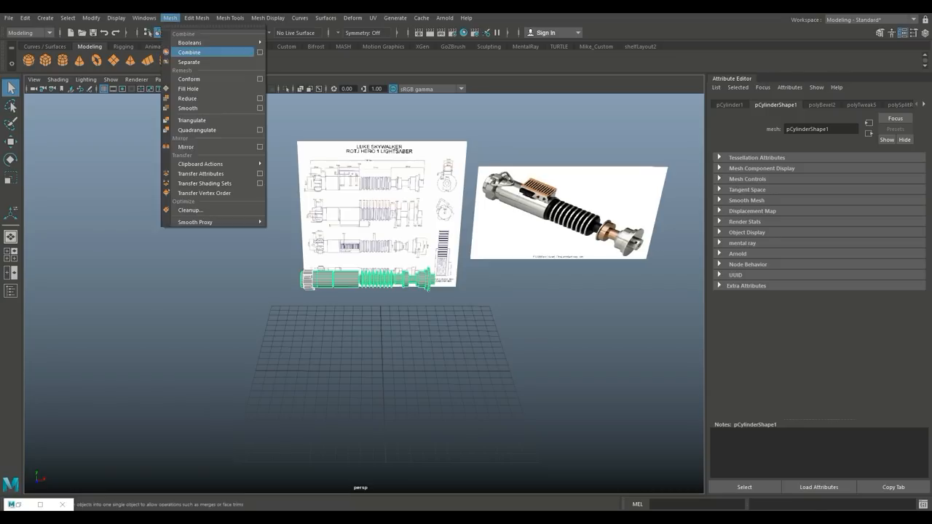
click(190, 52)
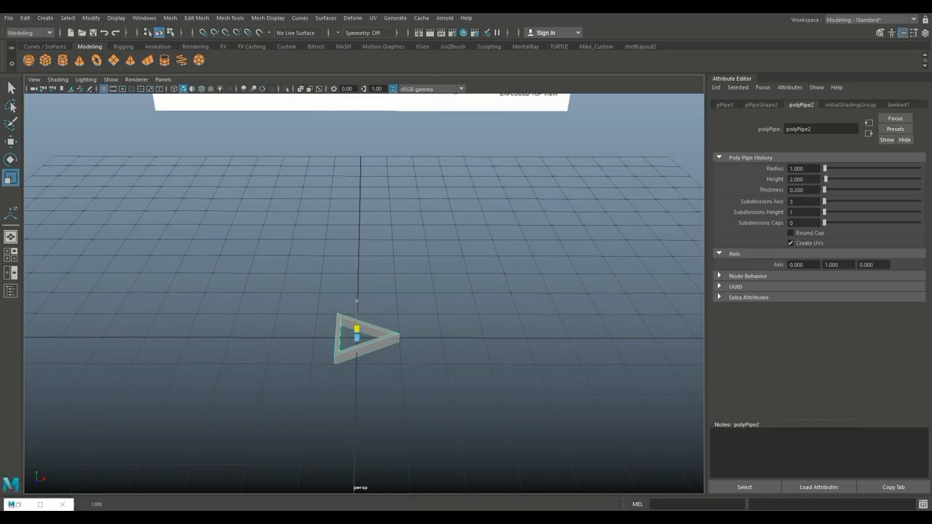
- Set the pipe to 3 axis subdivisions and add supporting edge loops at its corners
click(230, 18)
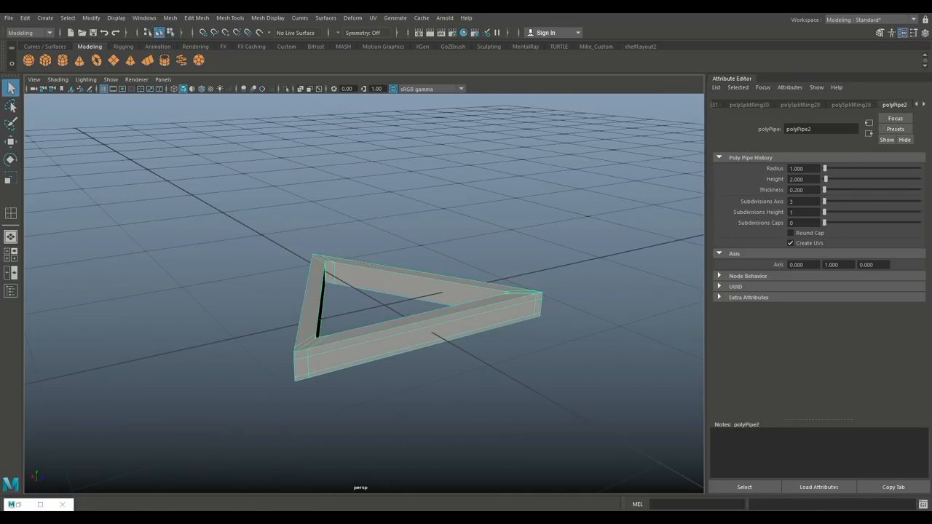
click(170, 17)
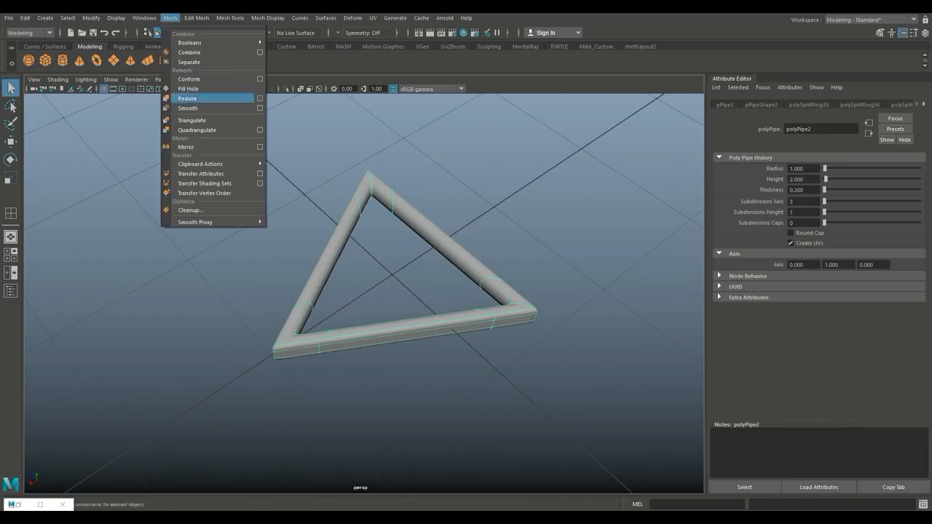
click(115, 17)
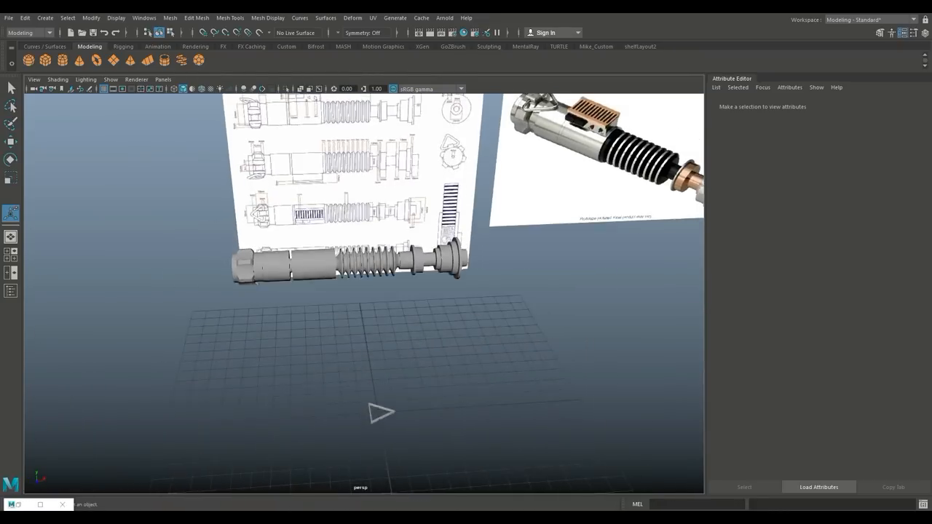
- Move and rotate the triangular ring onto the hilt's left emitter end
click(291, 207)
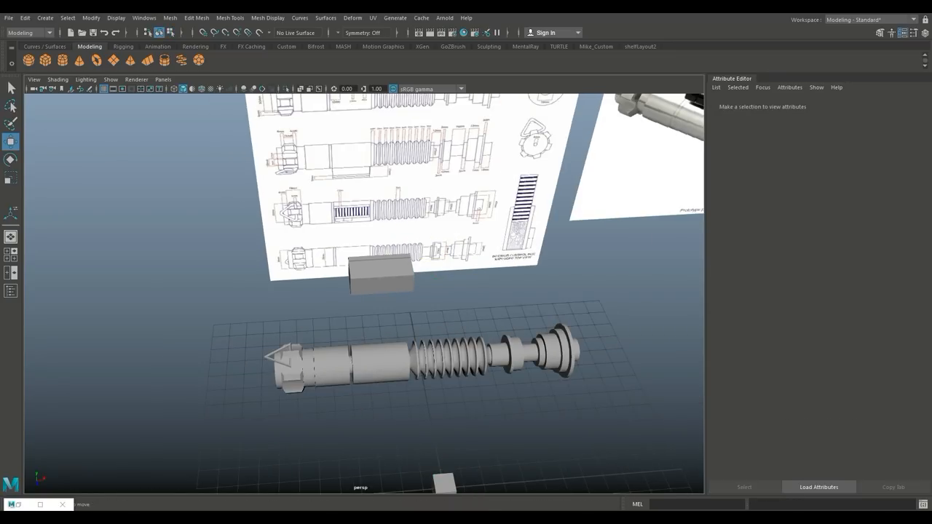
- Flatten a new polygon cube into a block resting on the hilt's main section
click(381, 273)
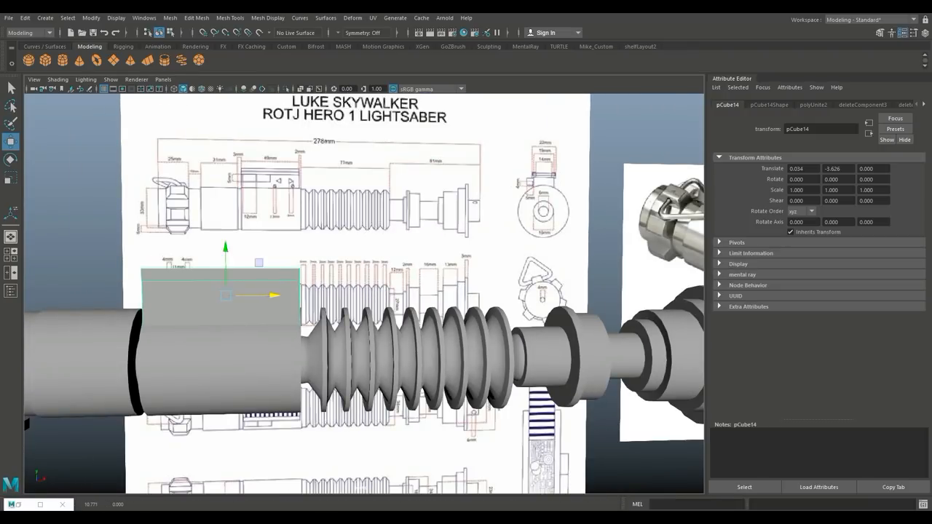
- Slide the control block along the hilt body to the blueprint's box outline
drag(437, 291, 364, 328)
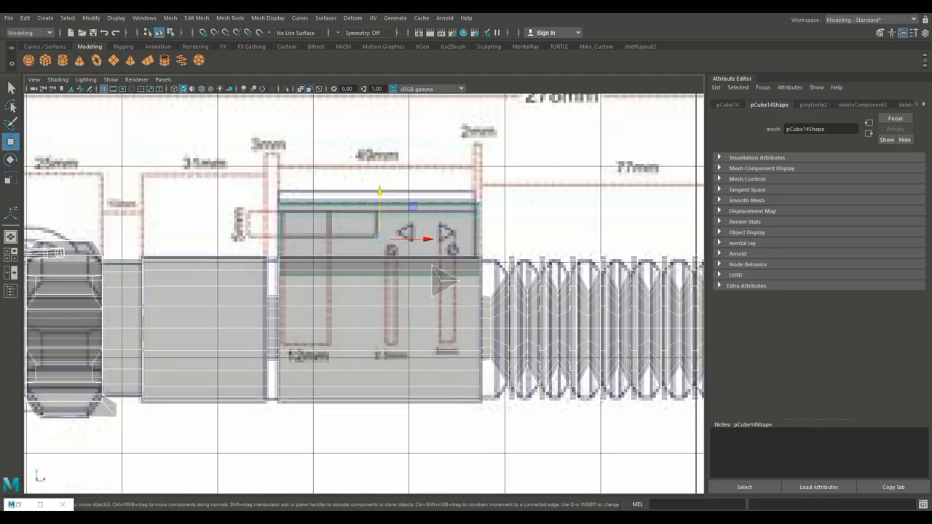
- Align the control box's components to the blueprint outline and add a smaller groove cube on top
click(451, 233)
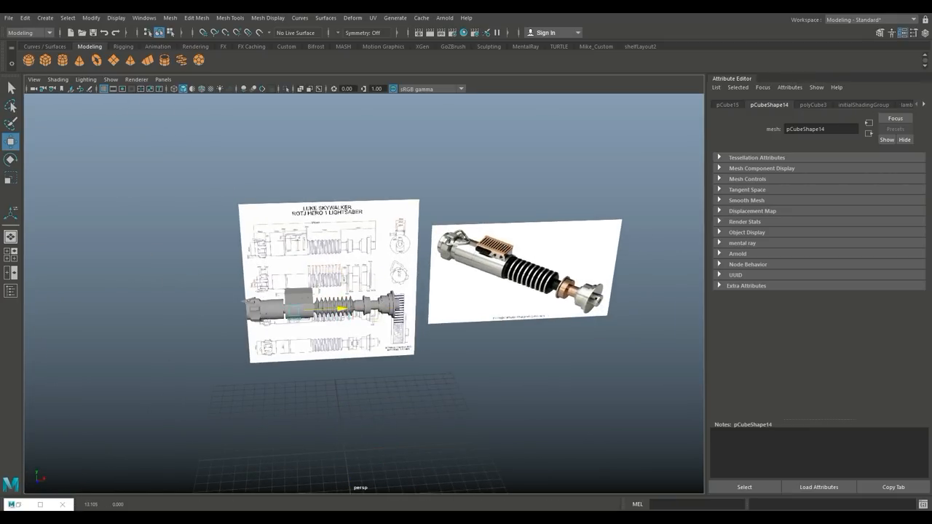
scroll(down, 3)
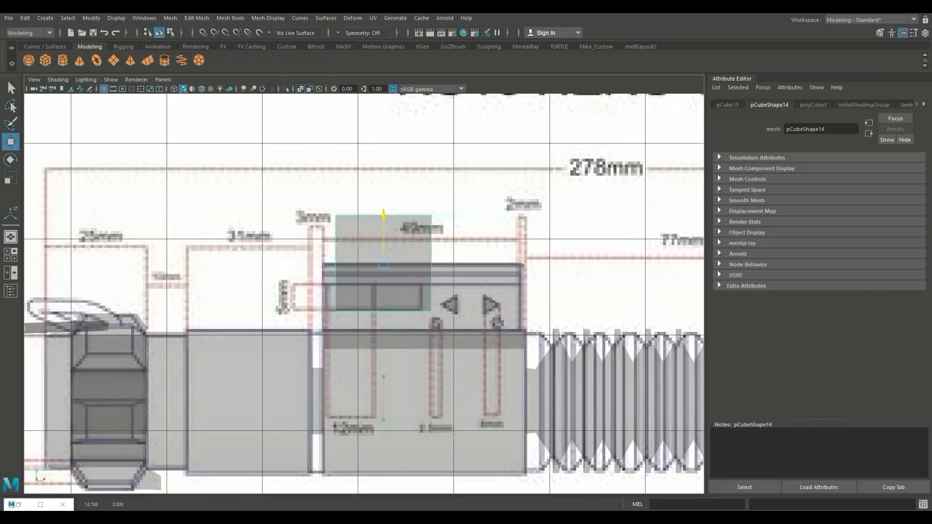